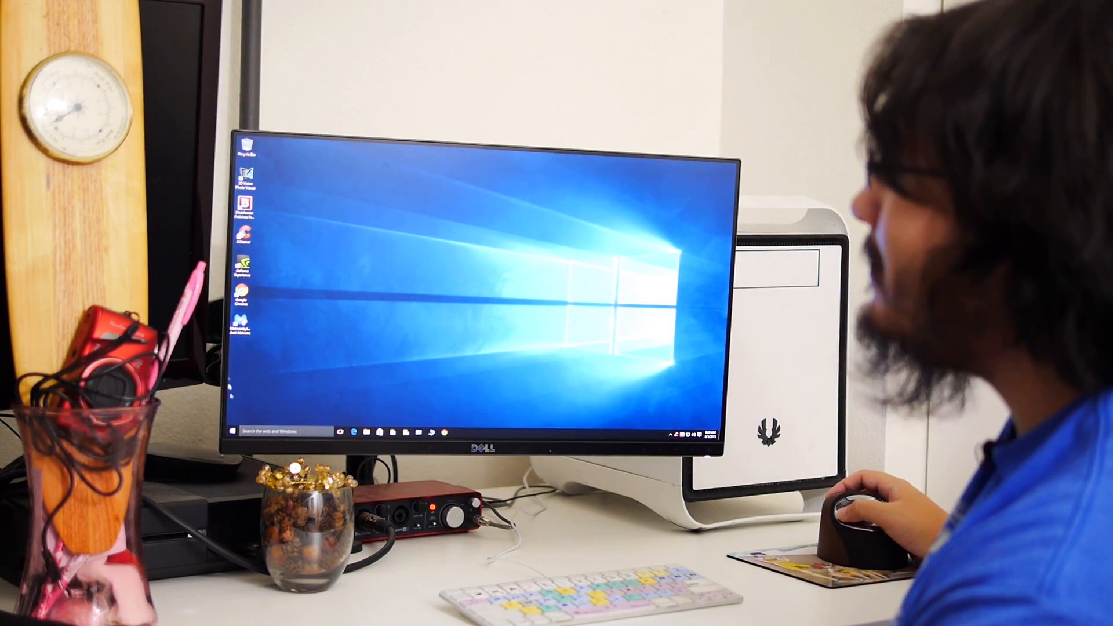
# Open the Start menu on the taskbar, showing the app list and live tiles.
pyautogui.click(232, 431)
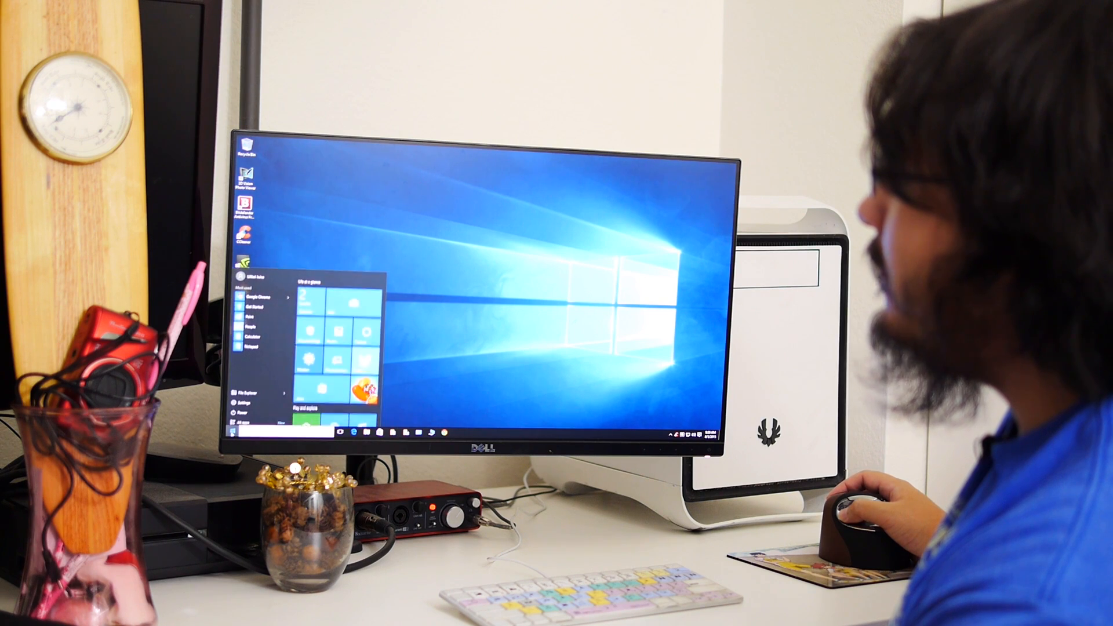